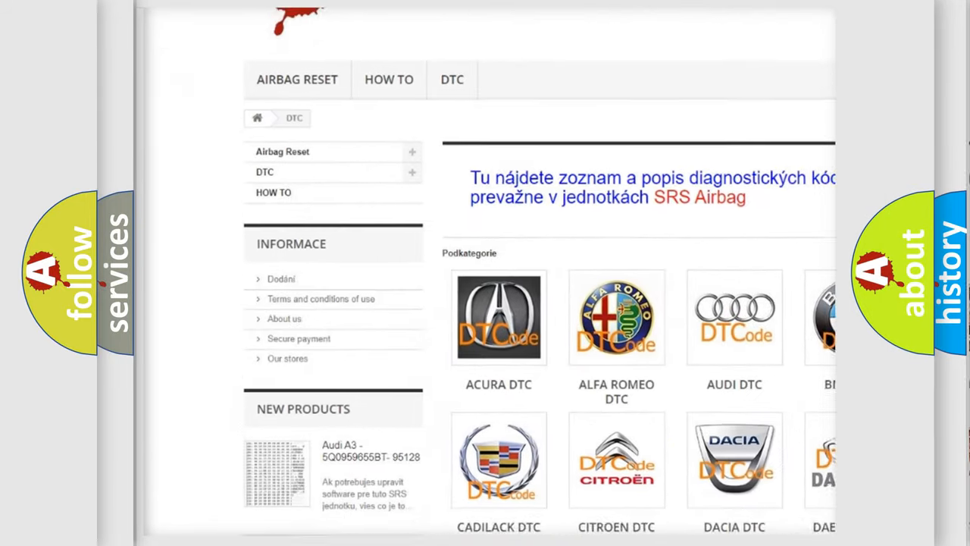
scroll("down", 3)
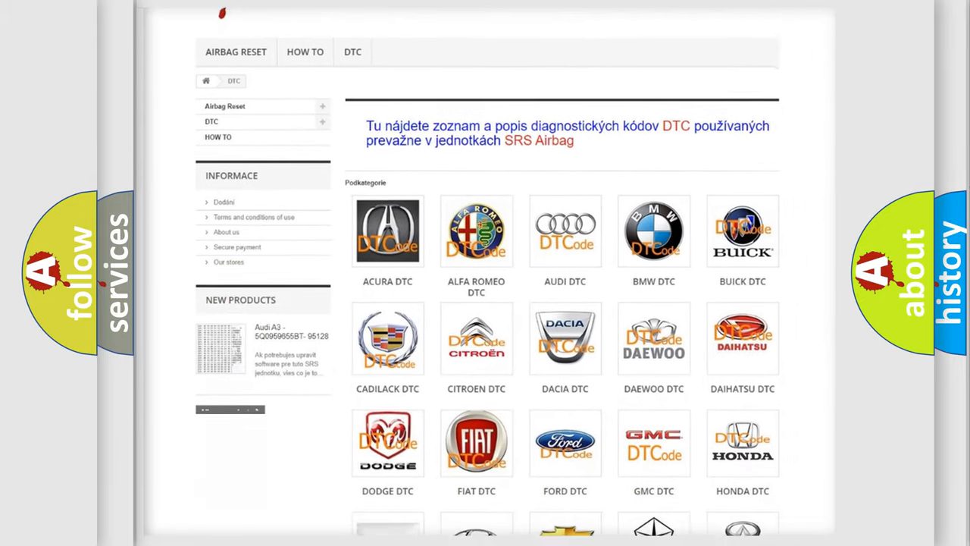
scroll("down", 3)
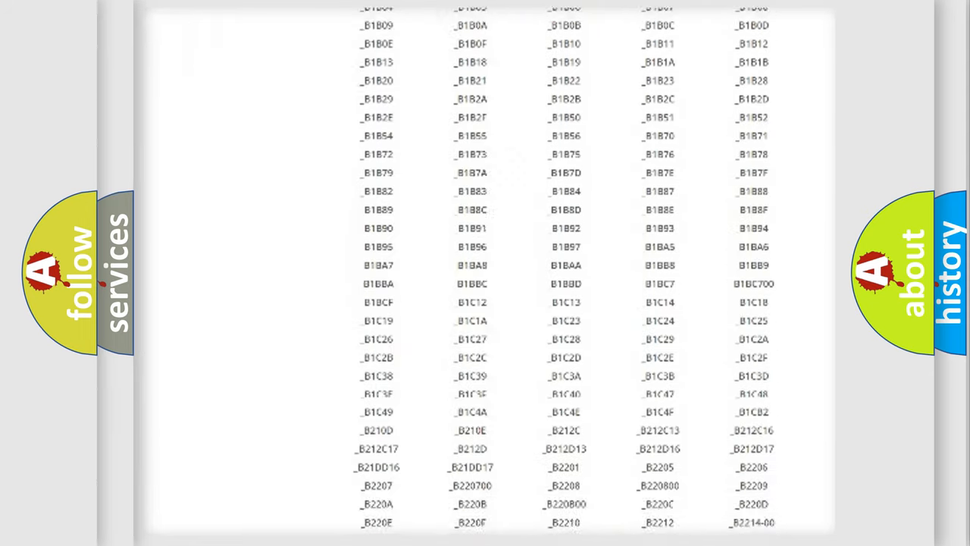
scroll("up", 3)
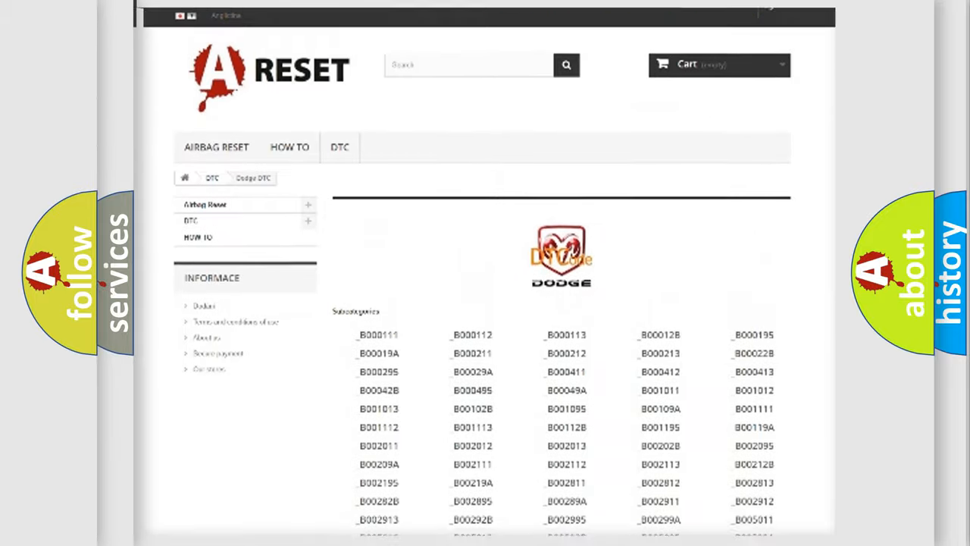